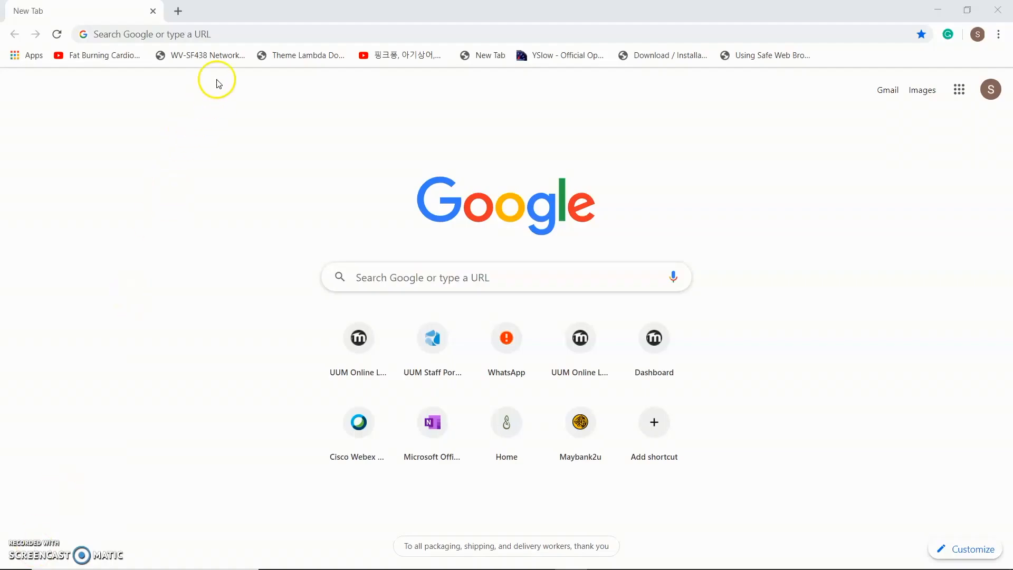
- Load the UUM Online Learning site (learning5.uum.edu.my) in the new tab
click(243, 34)
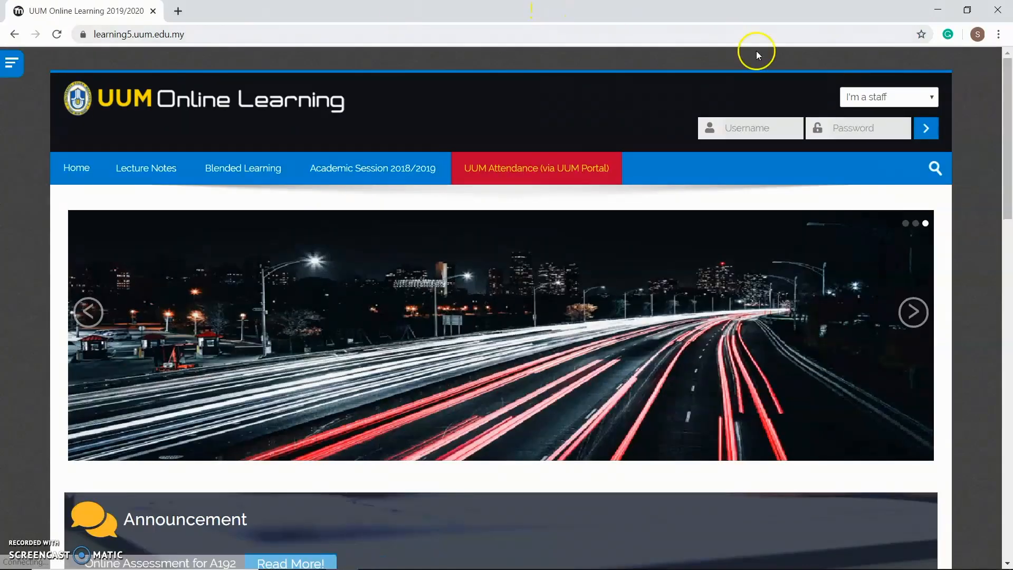
click(887, 97)
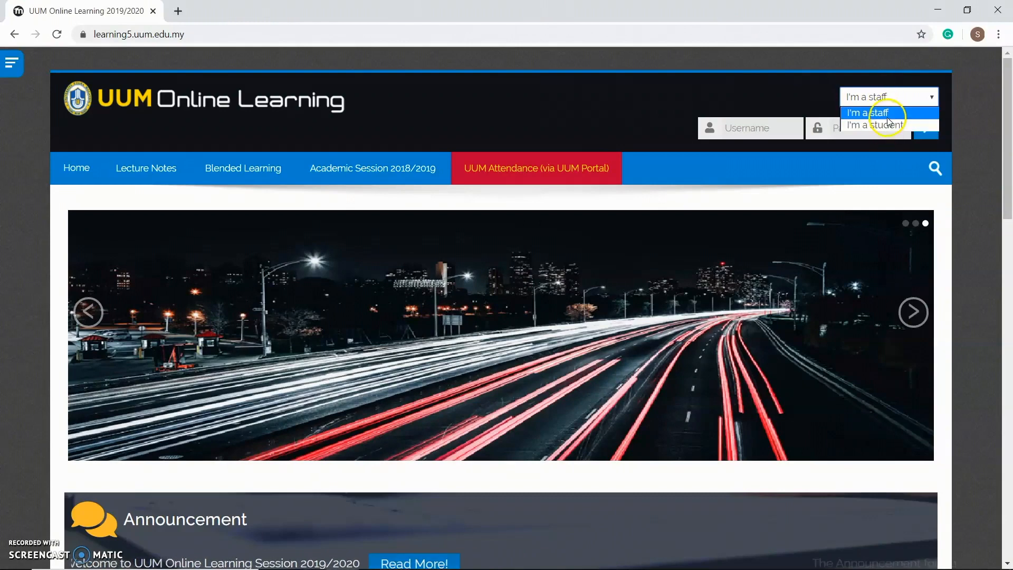
click(756, 127)
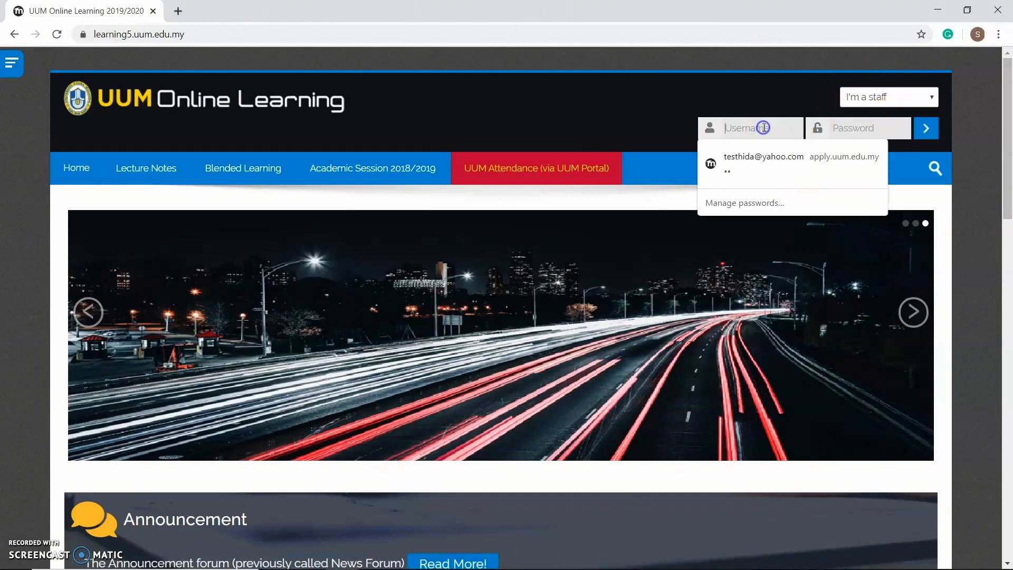
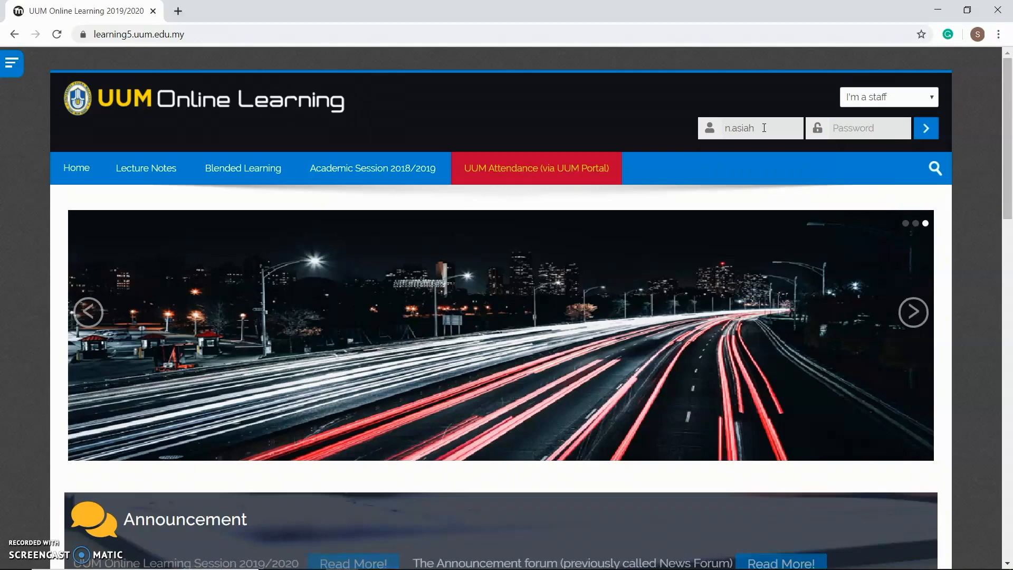
click(926, 128)
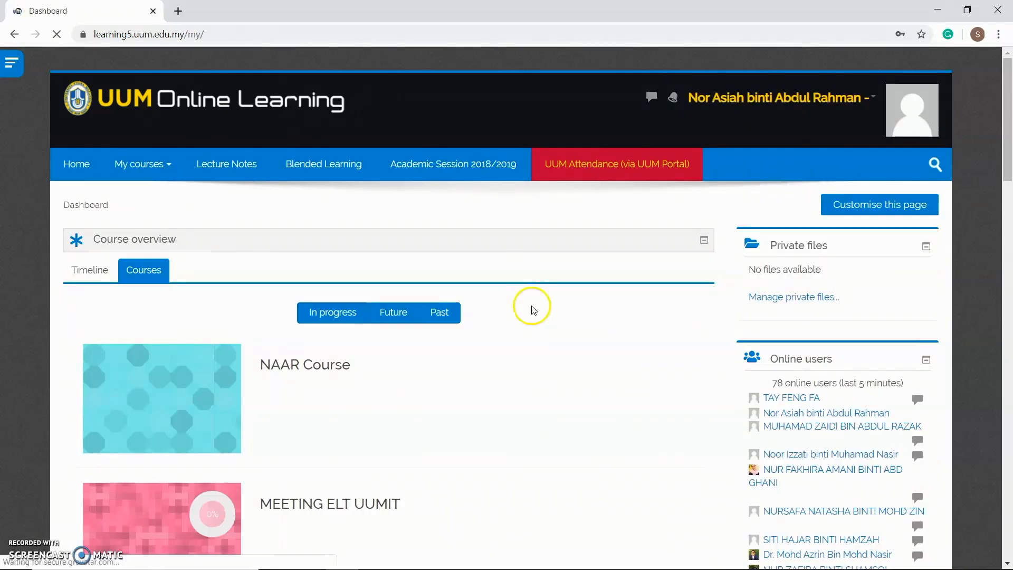
scroll(down, 3)
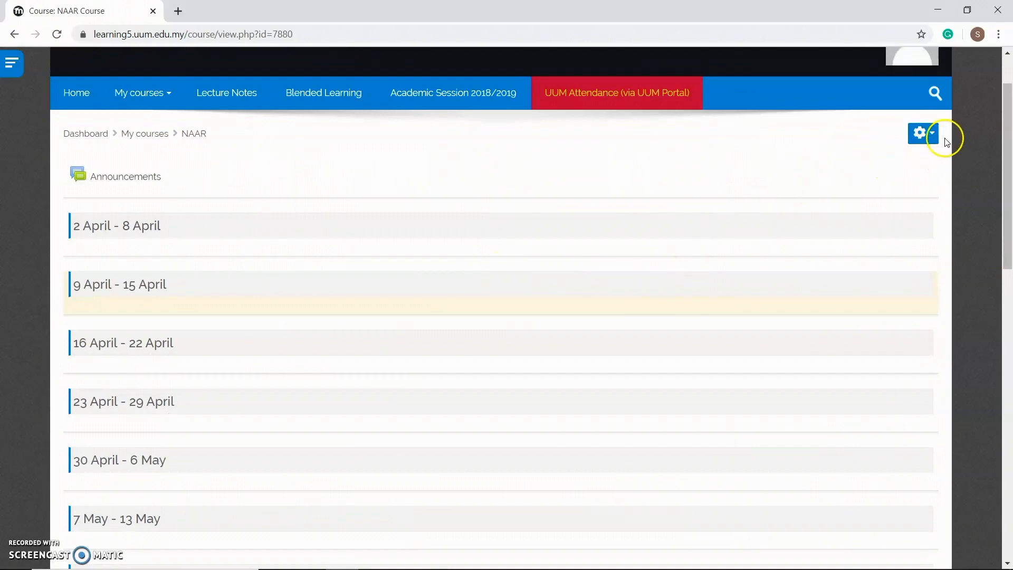
- Turn editing on for the NAAR Course from the gear menu
click(924, 134)
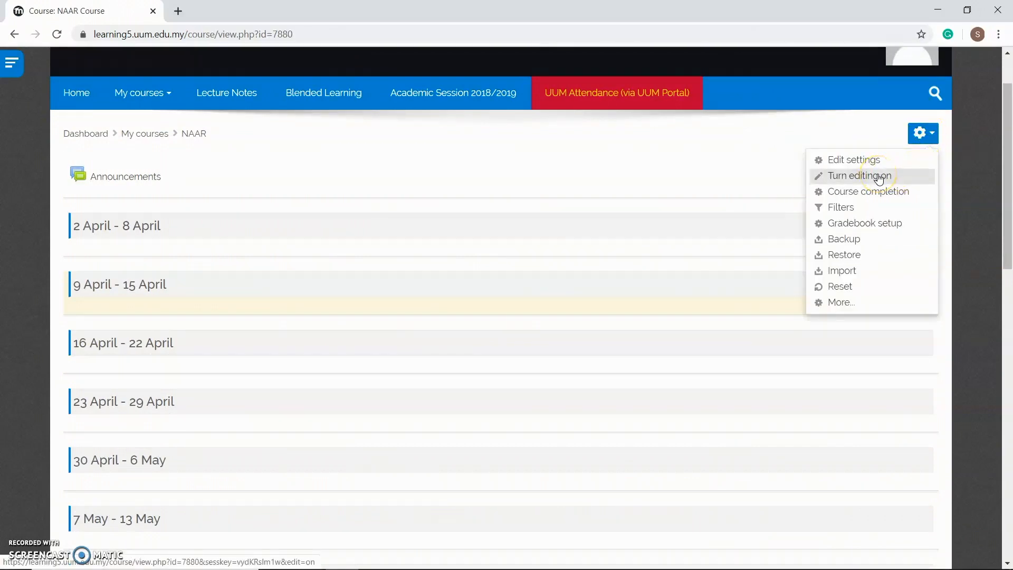
click(860, 175)
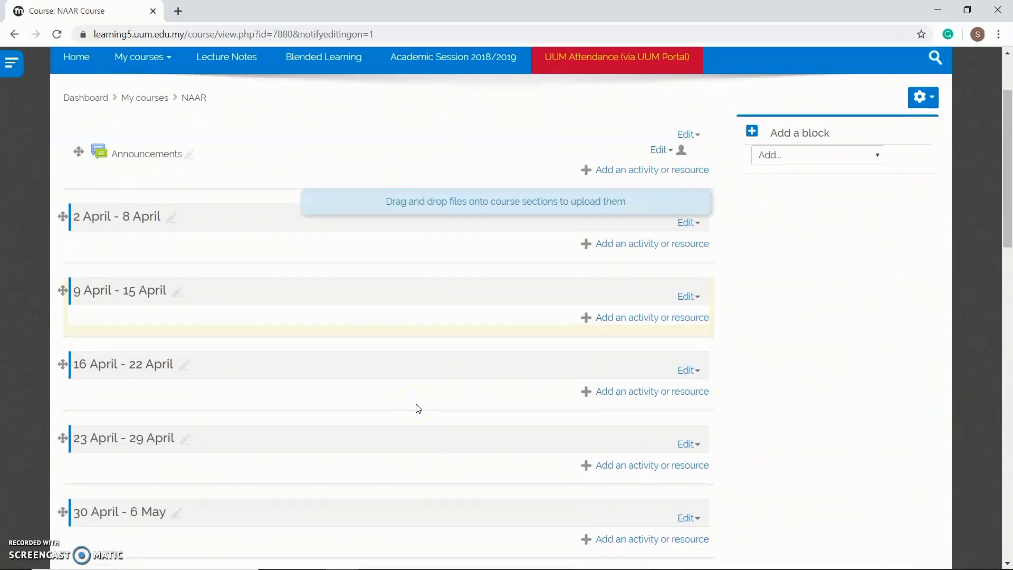
mouse_move(586, 283)
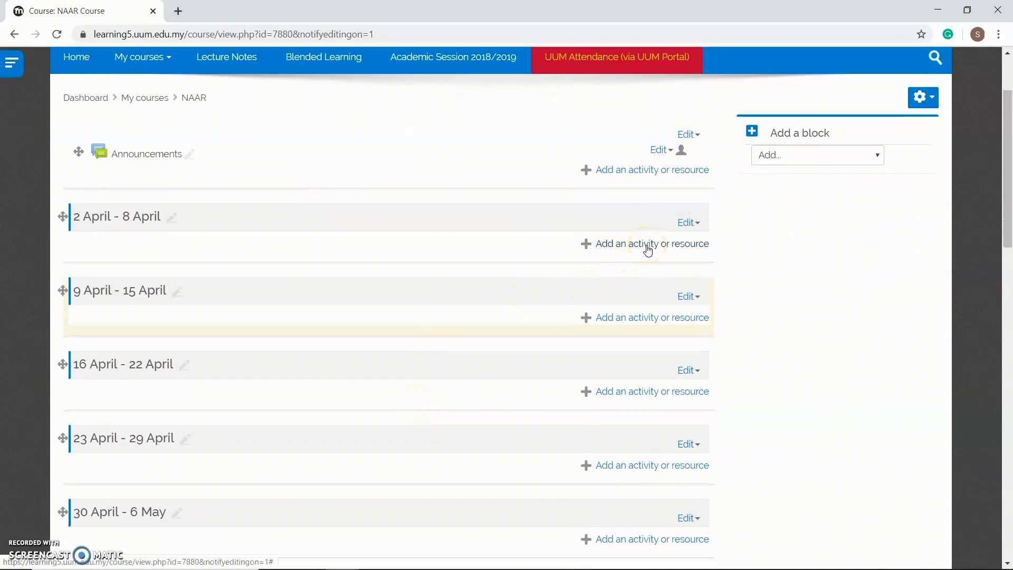
- Add an External tool activity to the 2 April - 8 April section
click(652, 244)
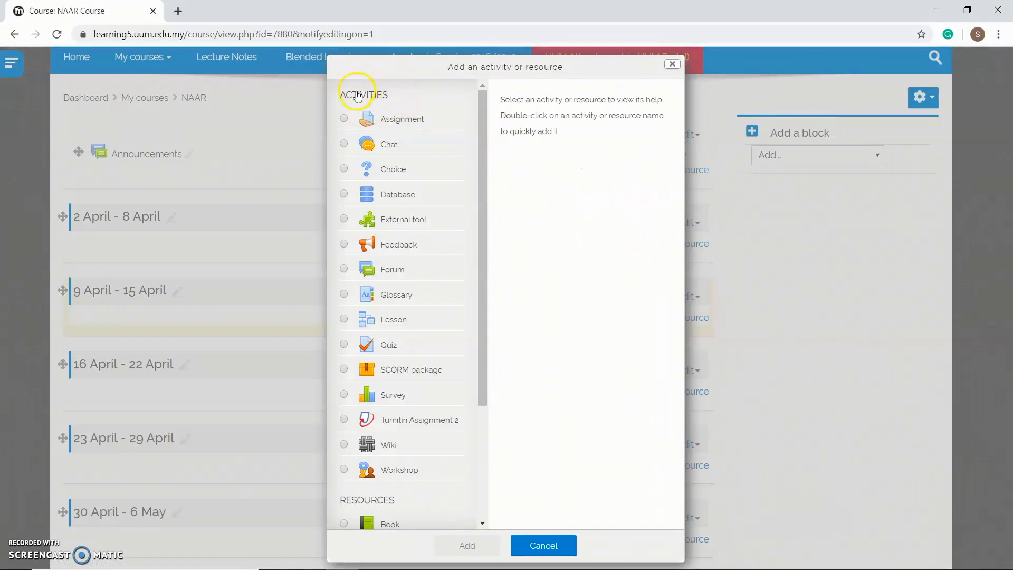
mouse_move(344, 223)
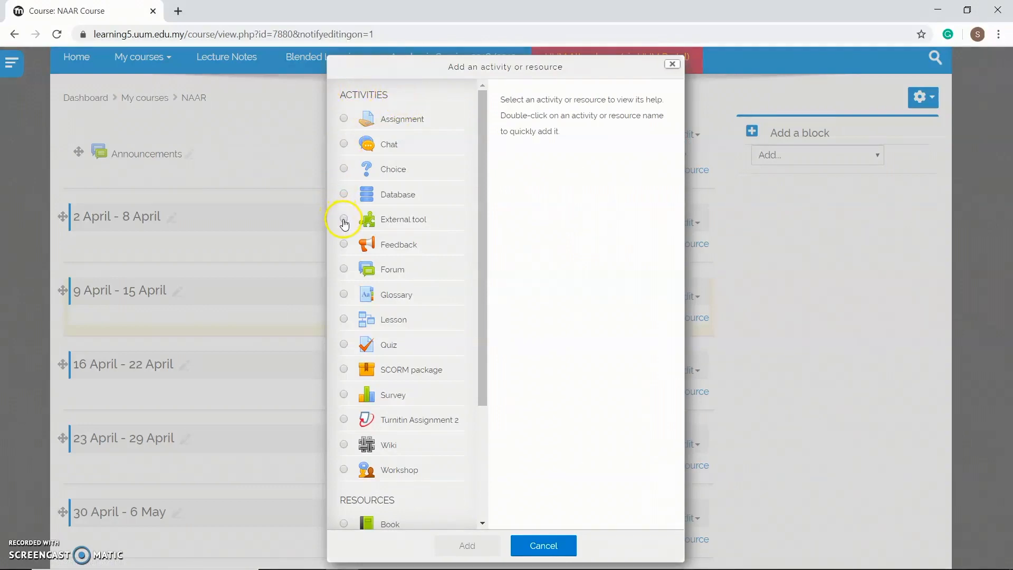
click(344, 219)
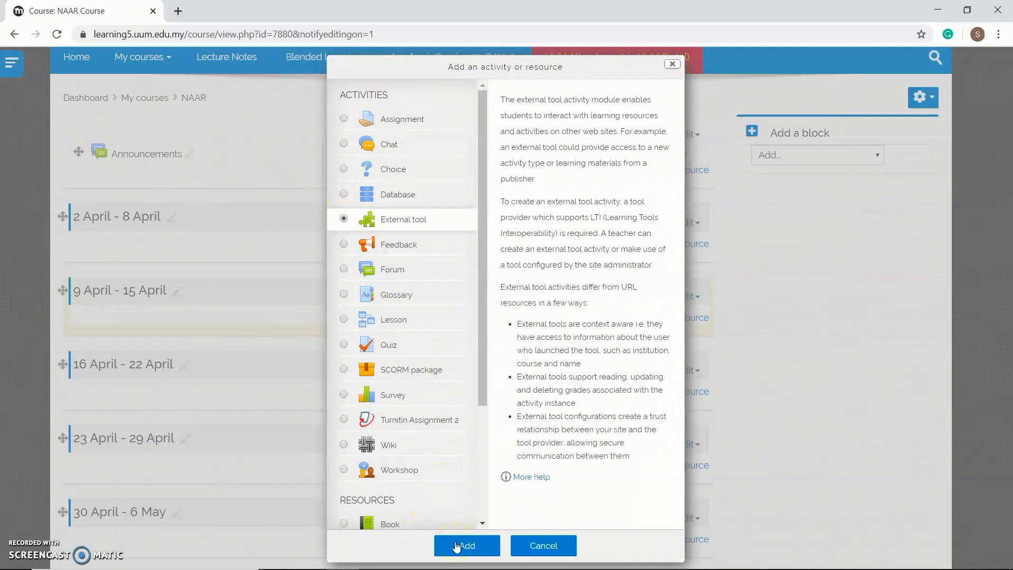
click(466, 546)
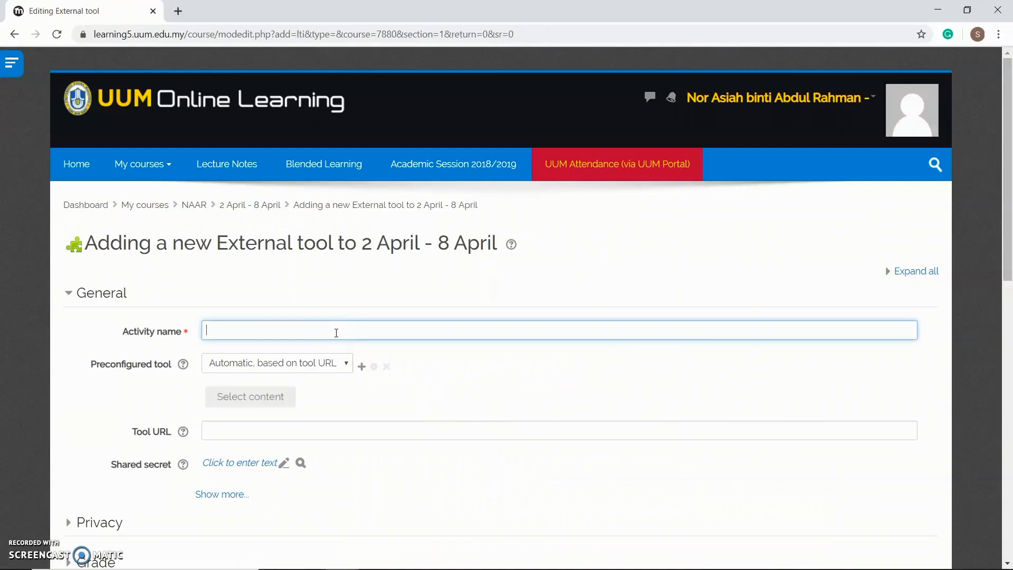
- Name the activity 'Webex Education Connector', choose the Webex preconfigured tool, and save and display
text(Webex Education)
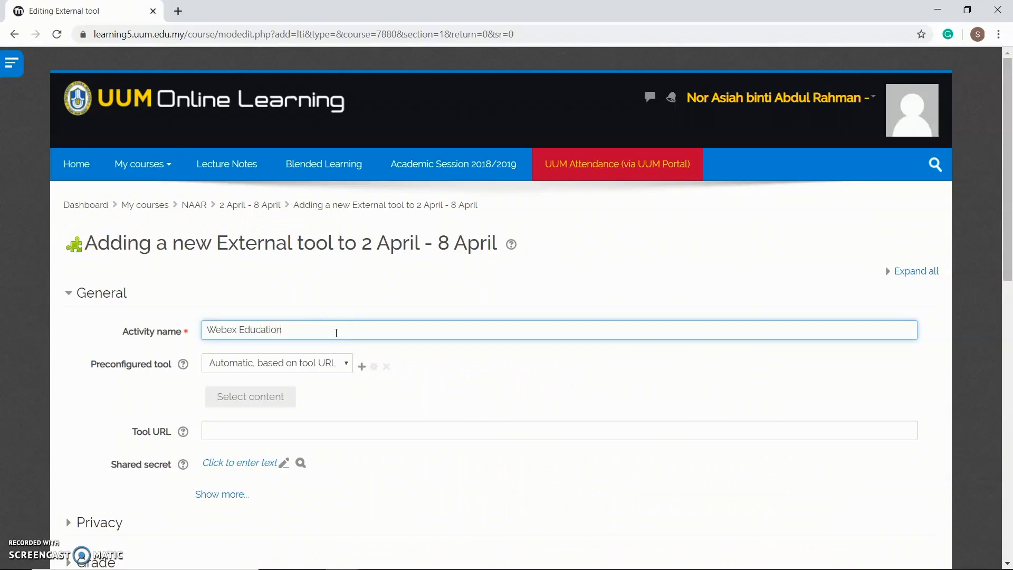
text(Connector)
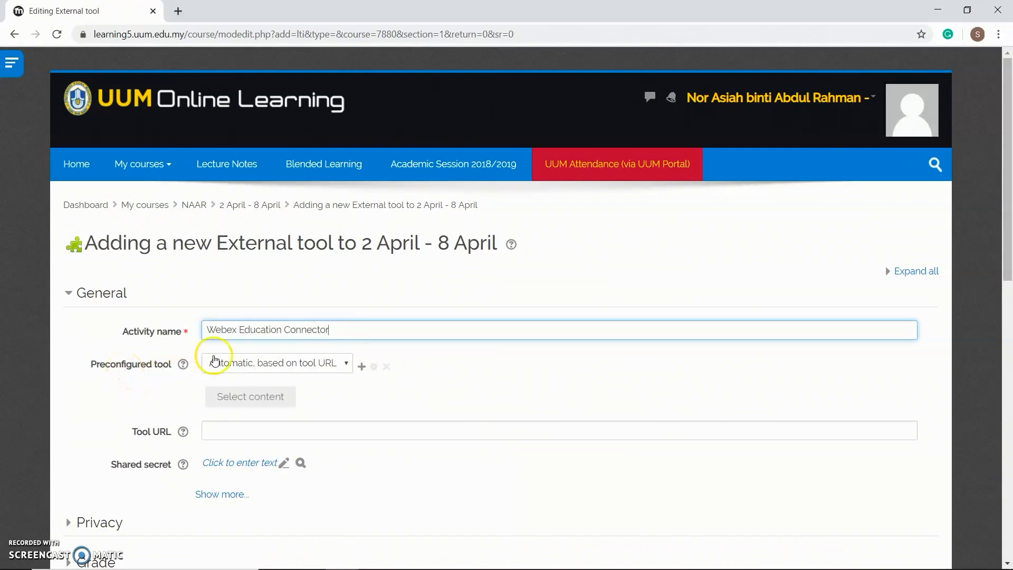
click(276, 362)
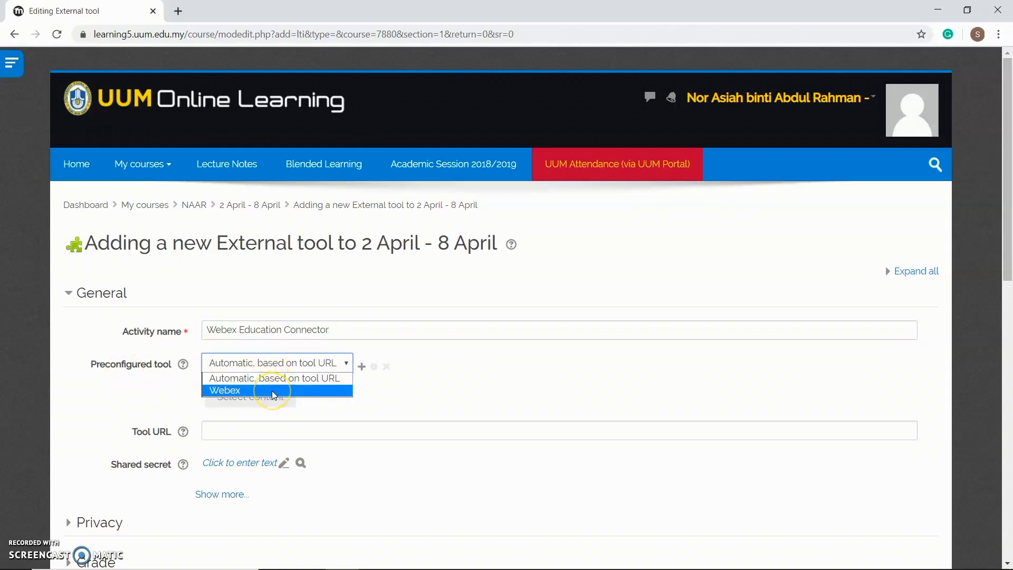
click(224, 389)
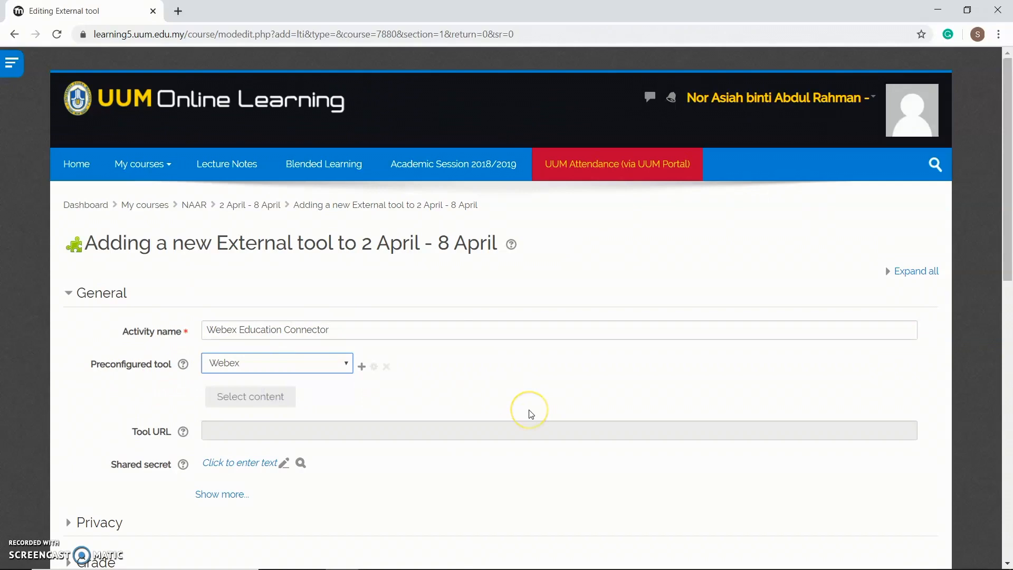
scroll(down, 3)
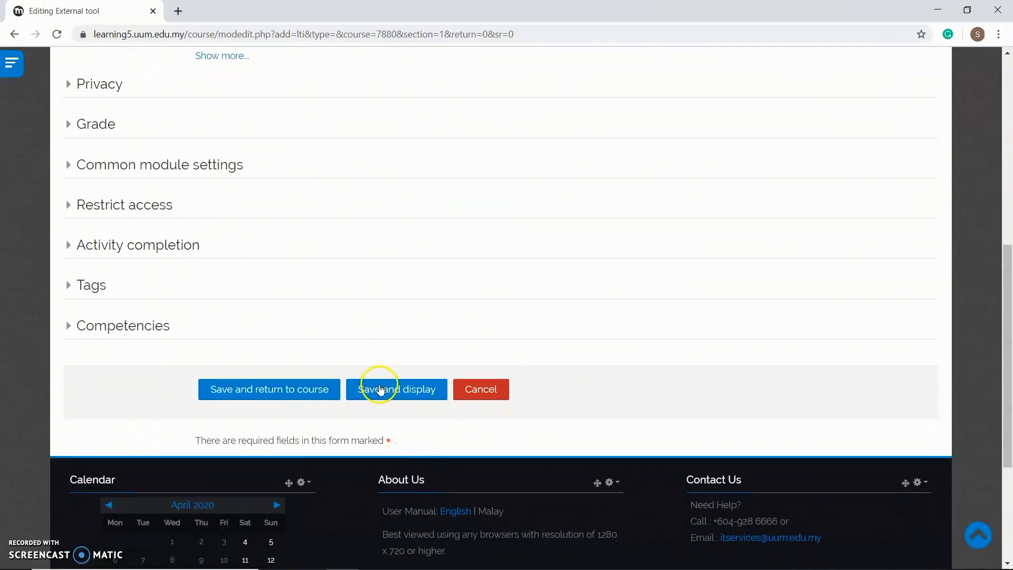
click(396, 389)
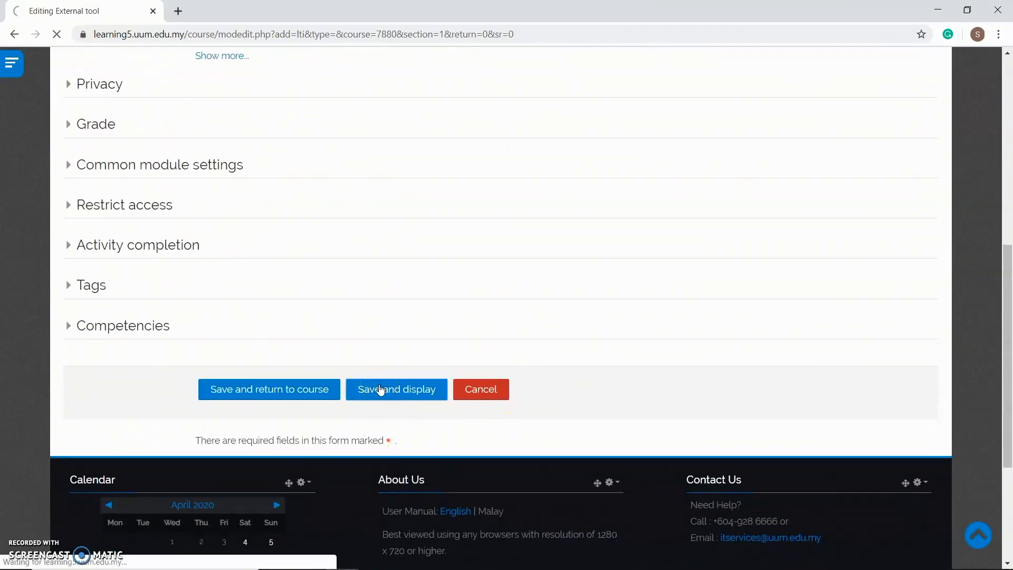
- Let the saved Webex Education Connector activity load its feature selection screen
click(396, 390)
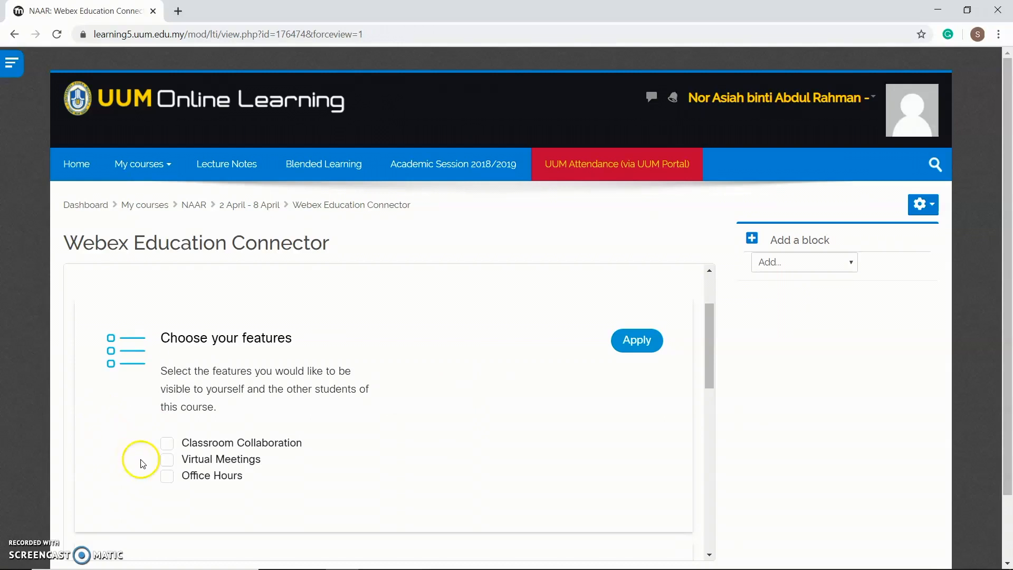
- Enable the Virtual Meetings feature, apply it, and go to the Virtual Meetings section
click(167, 459)
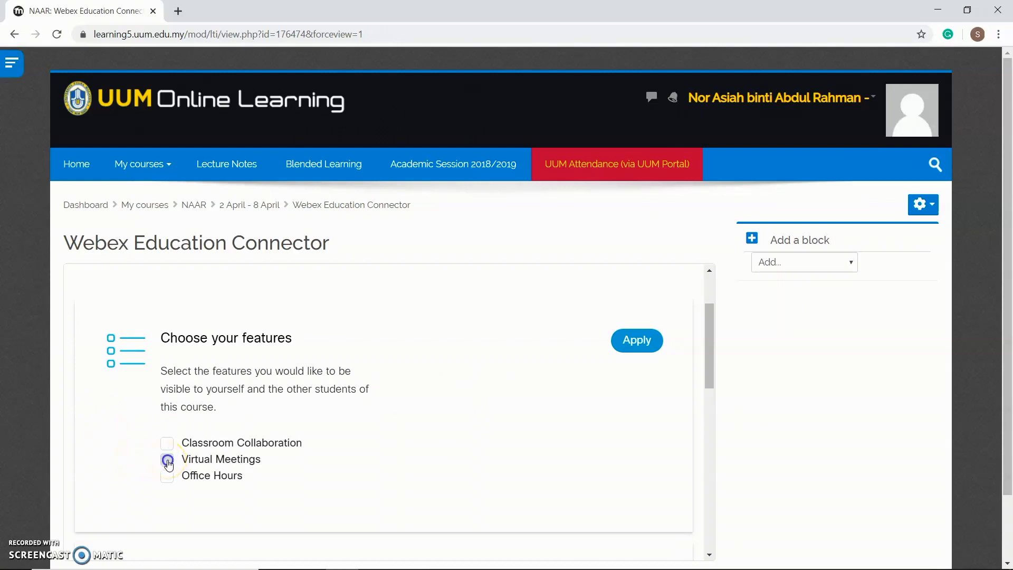
click(167, 459)
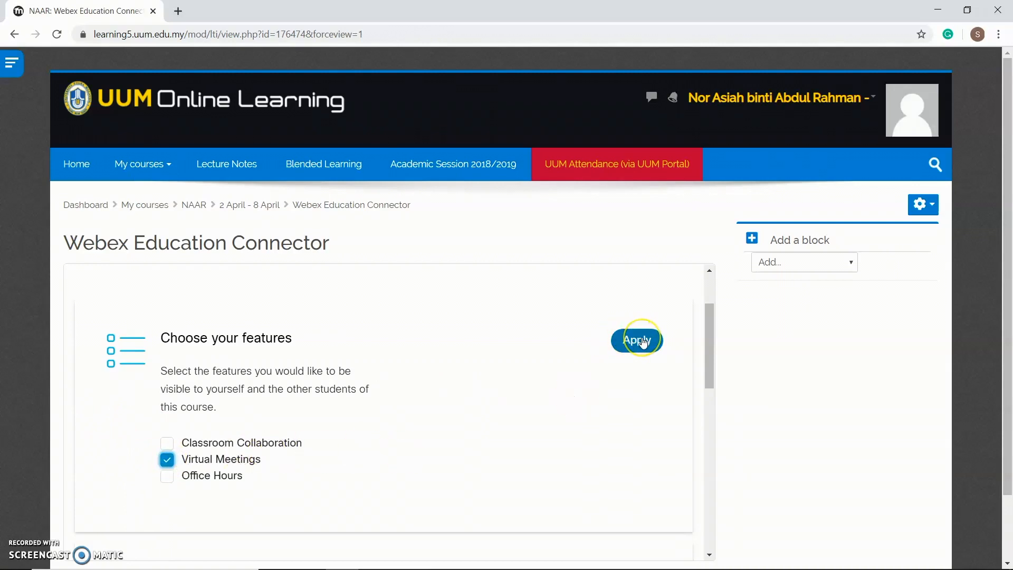
click(636, 339)
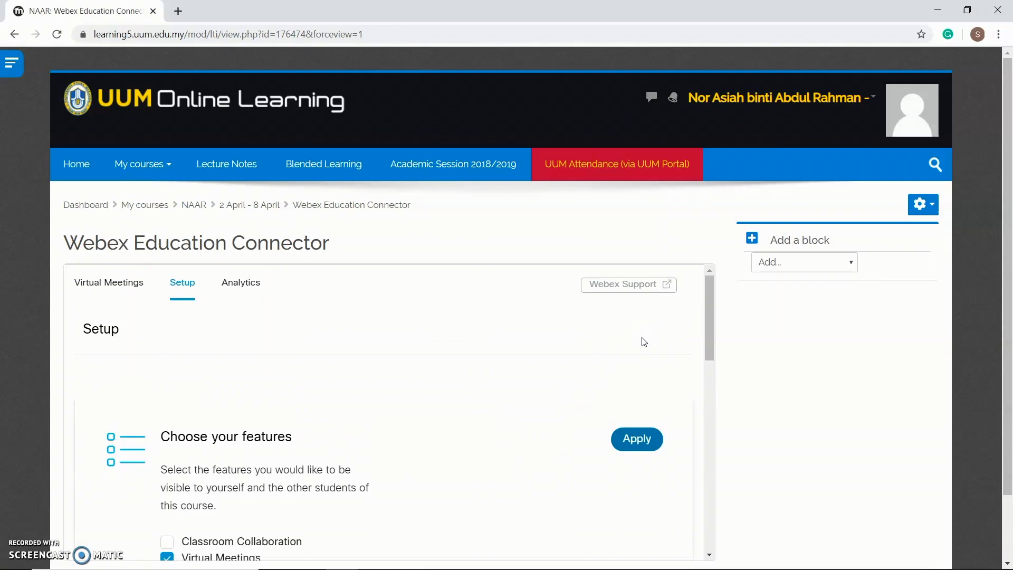
mouse_move(108, 283)
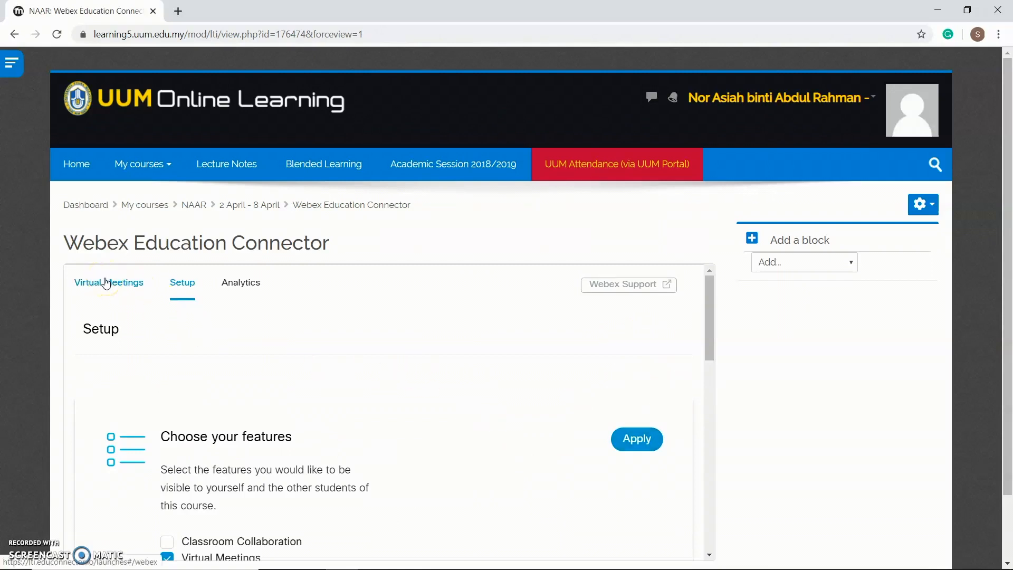
click(109, 283)
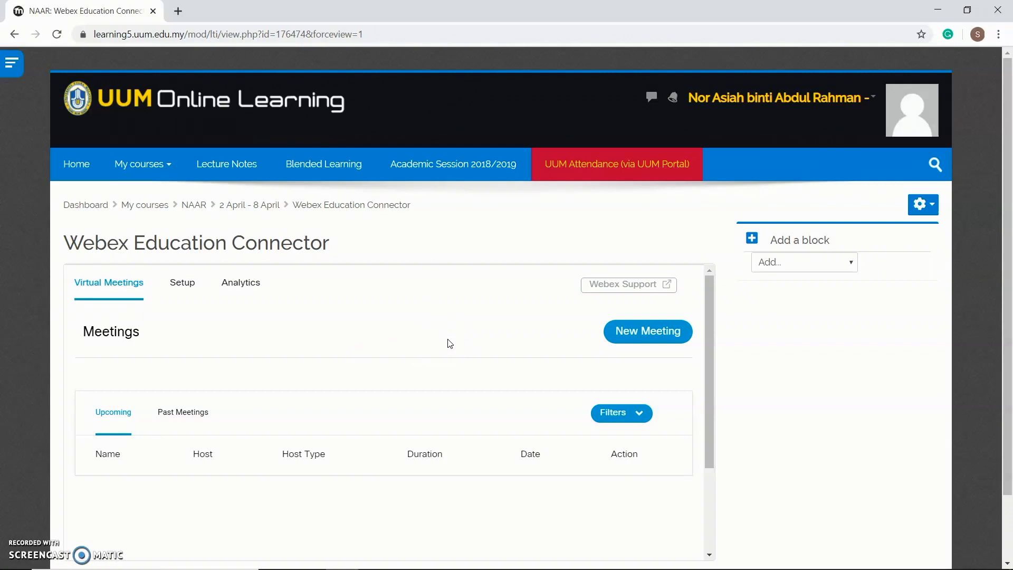
mouse_move(529, 338)
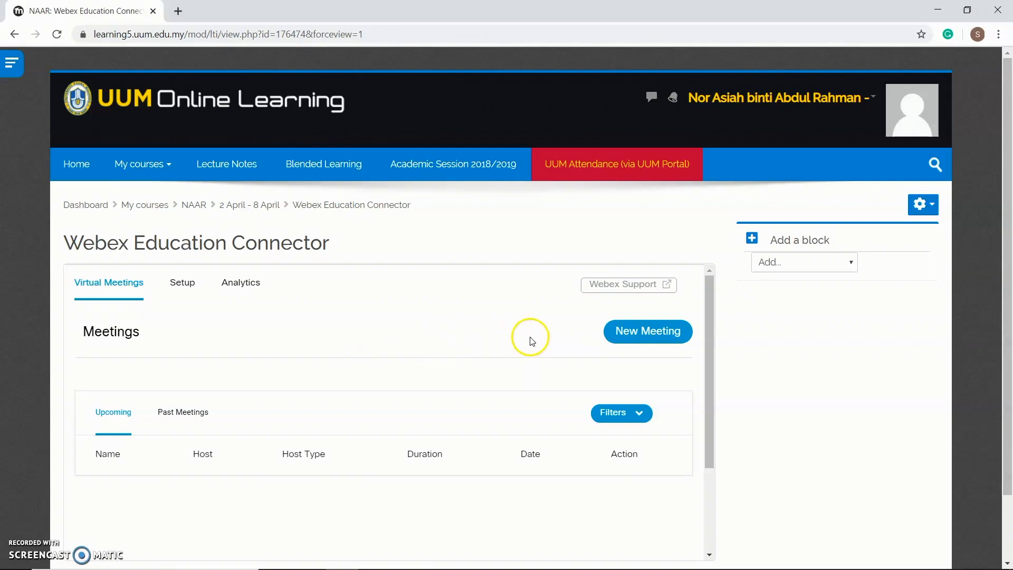
- Start a New Meeting, bringing up the Webex Meetings sign-in prompt
click(647, 330)
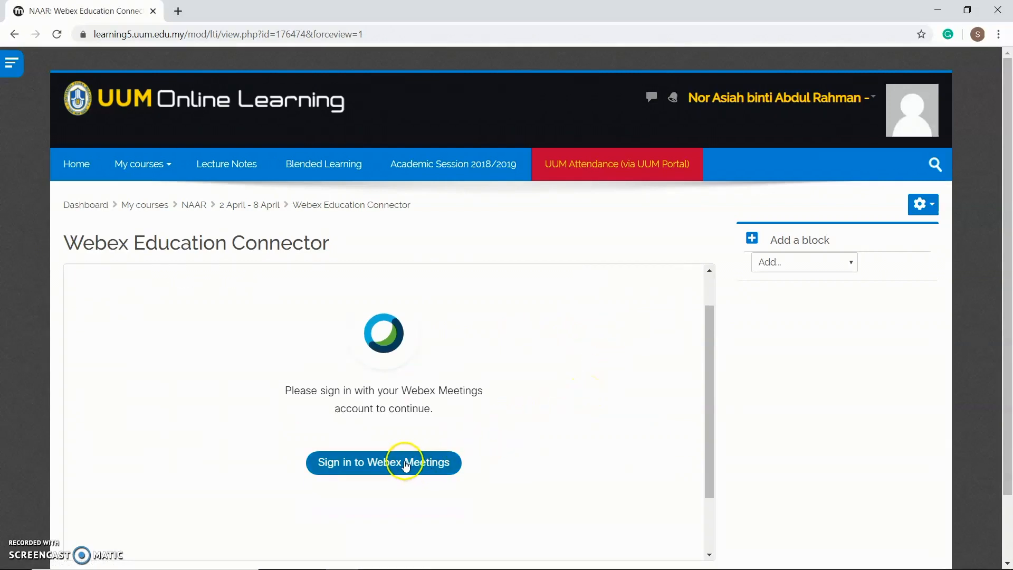
click(383, 462)
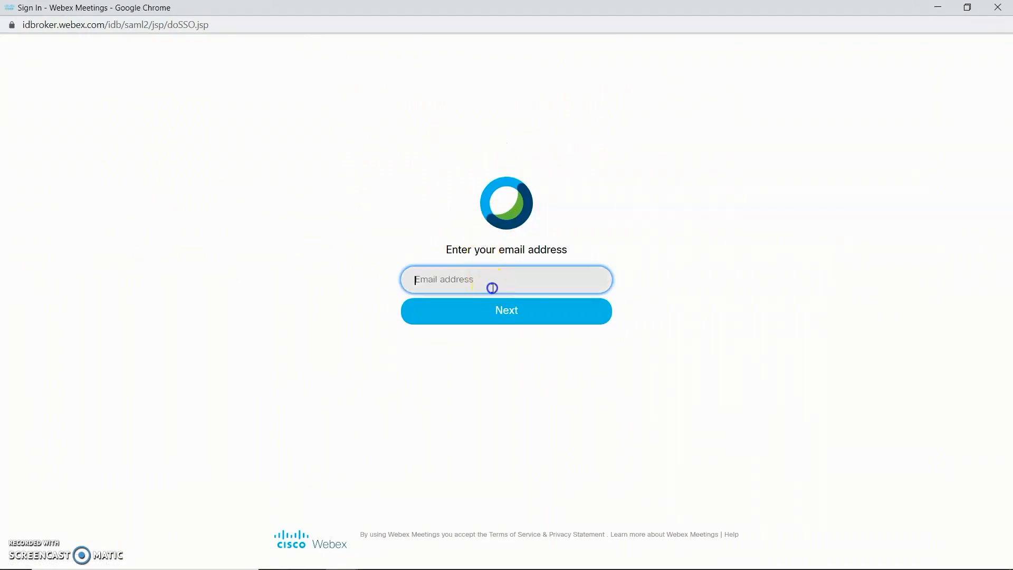
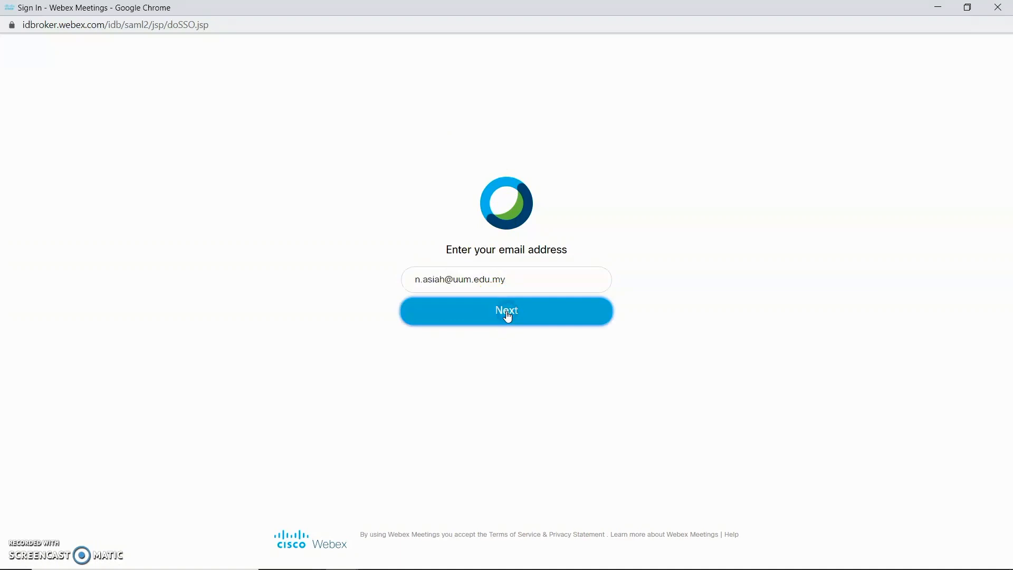
click(506, 311)
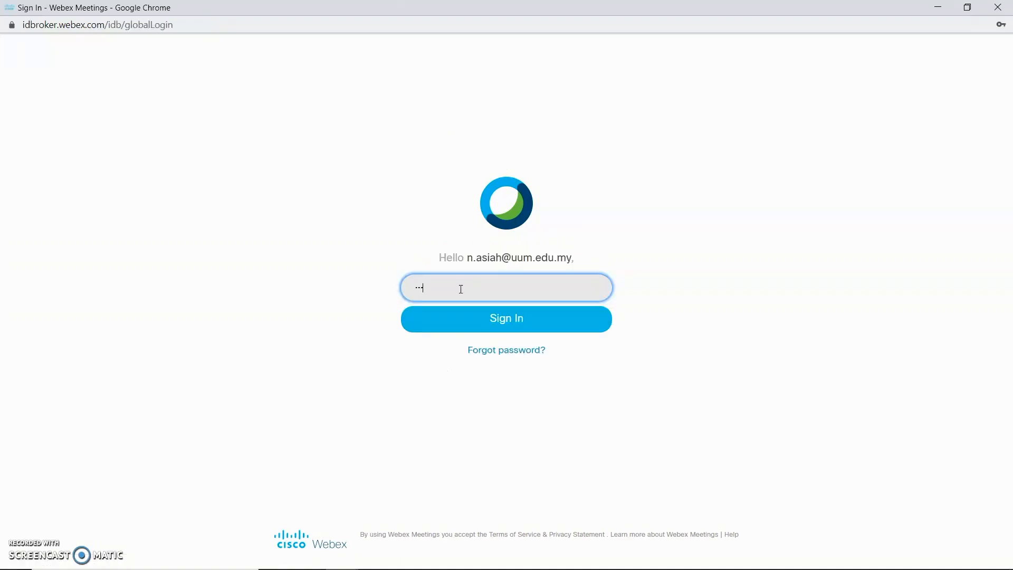
text(password)
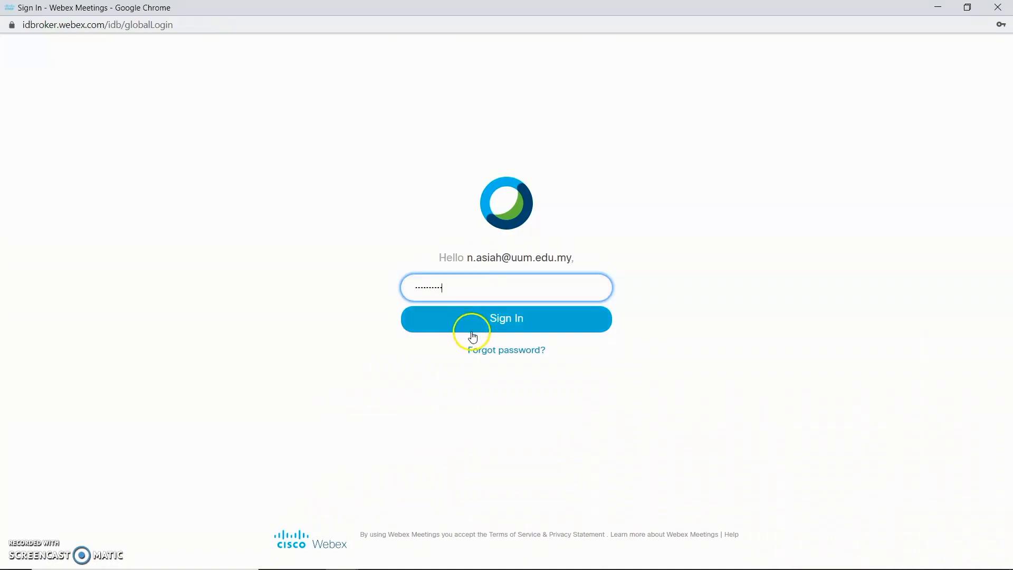
click(505, 318)
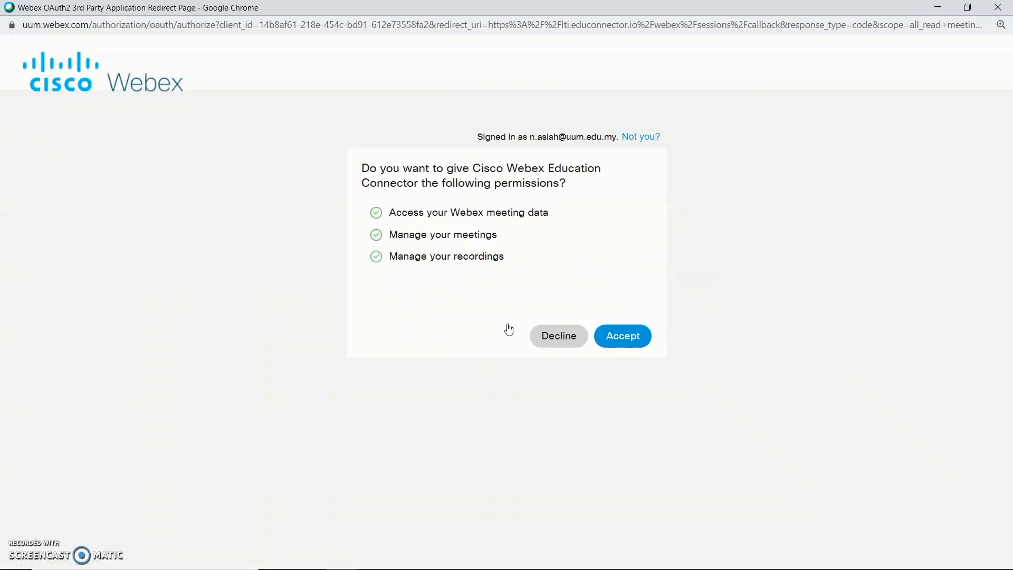
- Accept the Cisco Webex Education Connector's requested permissions
click(621, 336)
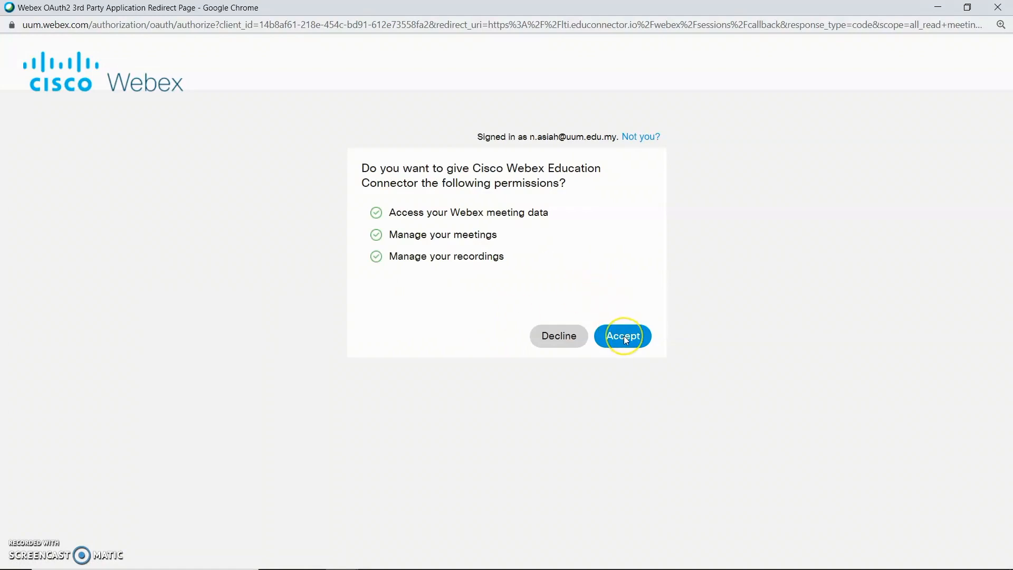
click(623, 336)
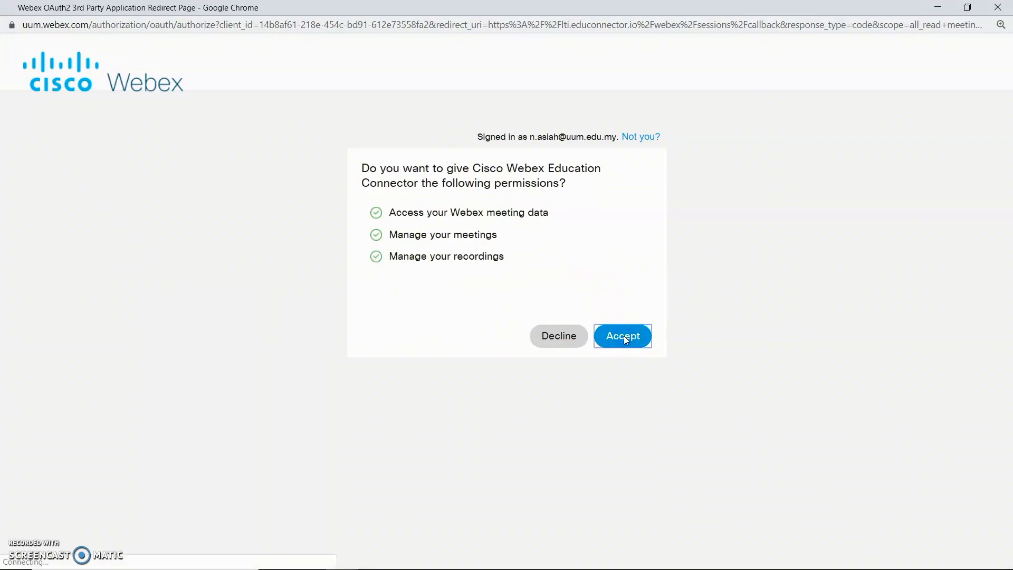
click(621, 336)
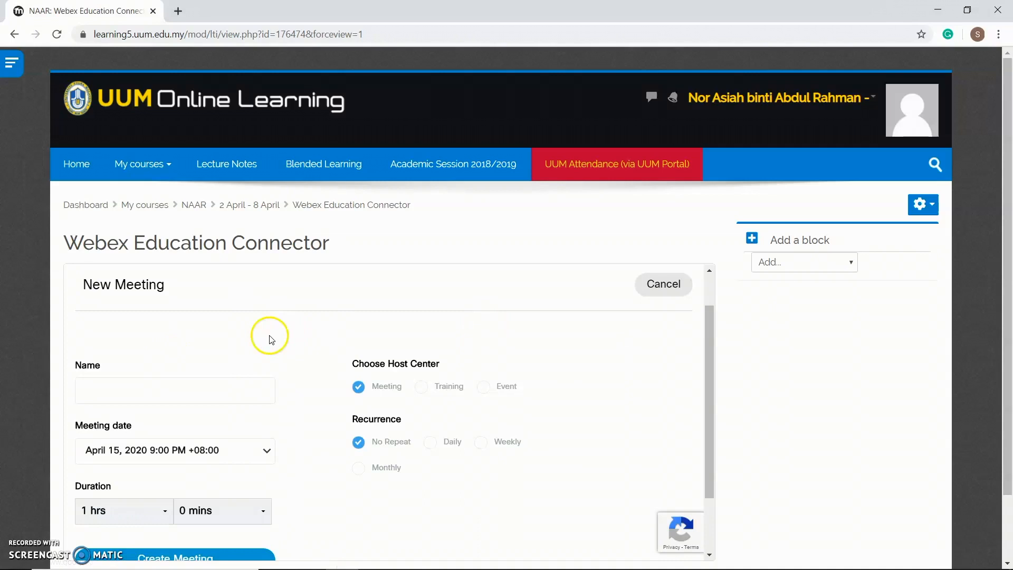
- Create a one-hour meeting 'MCO Meet Up' on April 16, 2020 at 11:30 AM
click(174, 391)
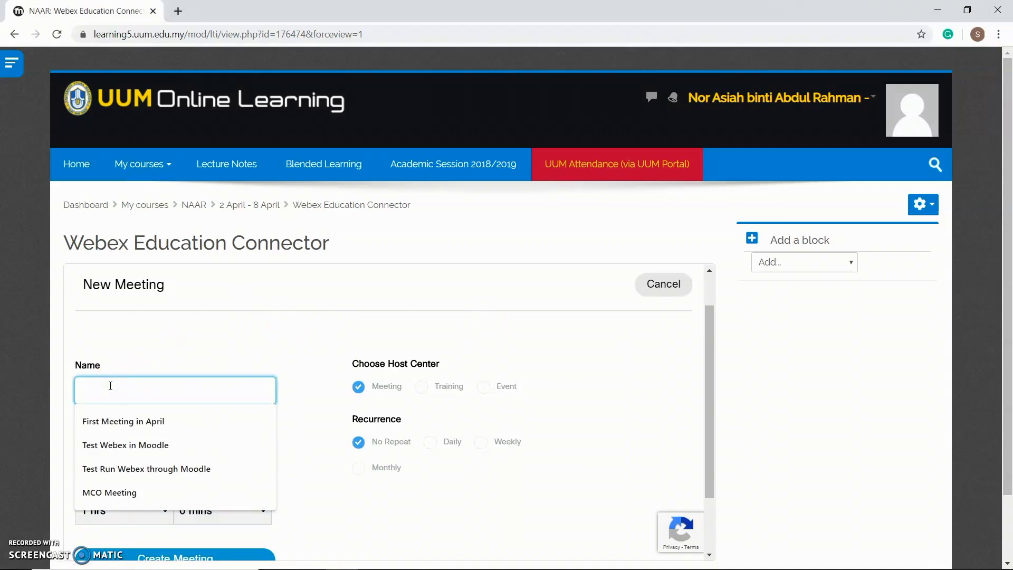
text(MCO Meet Up)
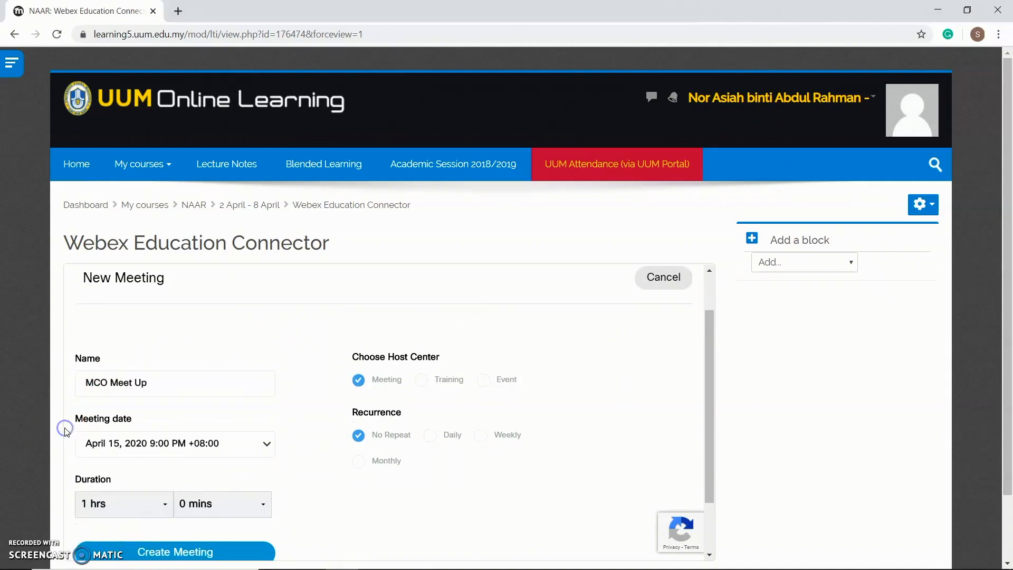
scroll(down, 3)
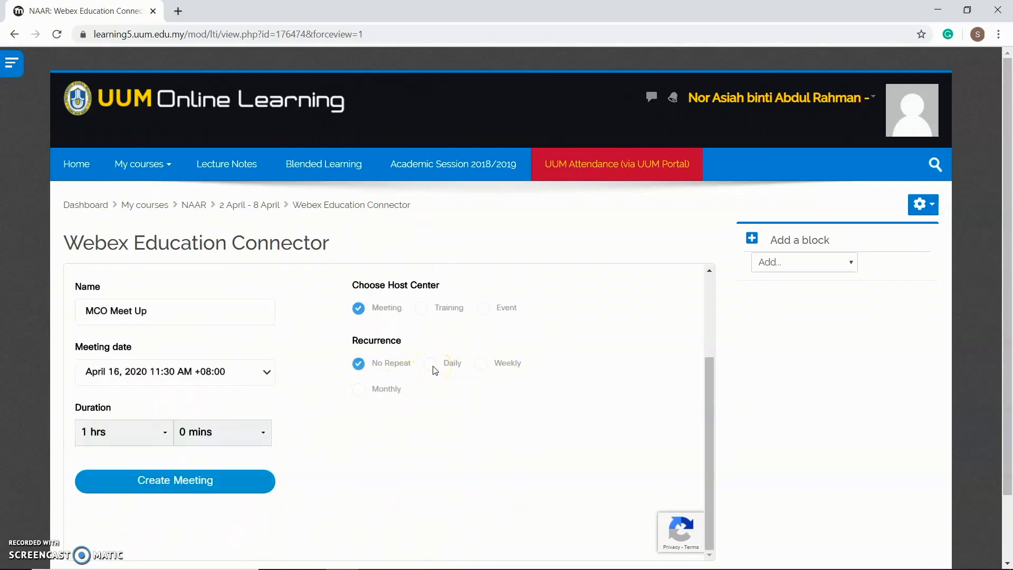
mouse_move(358, 345)
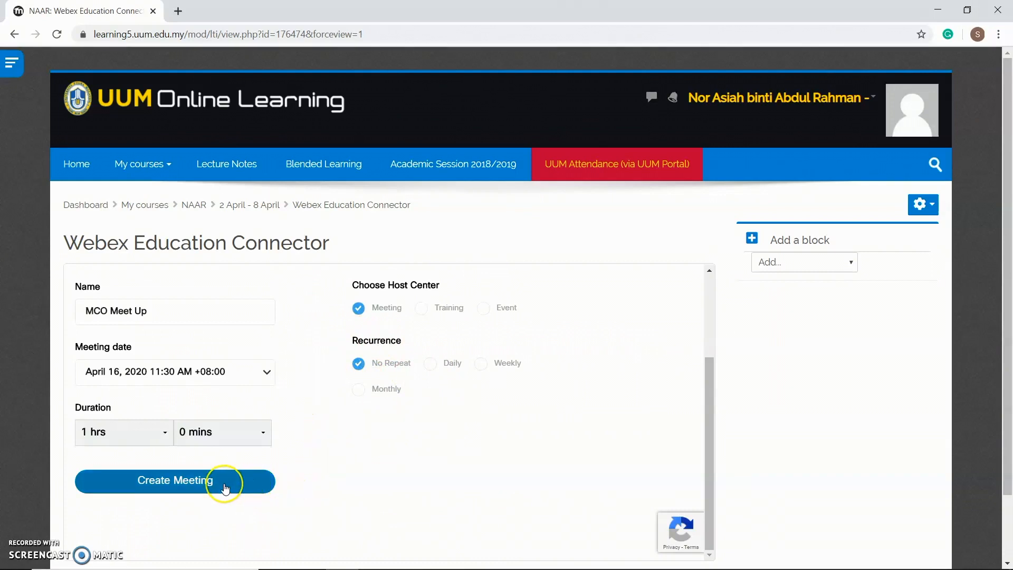
click(174, 480)
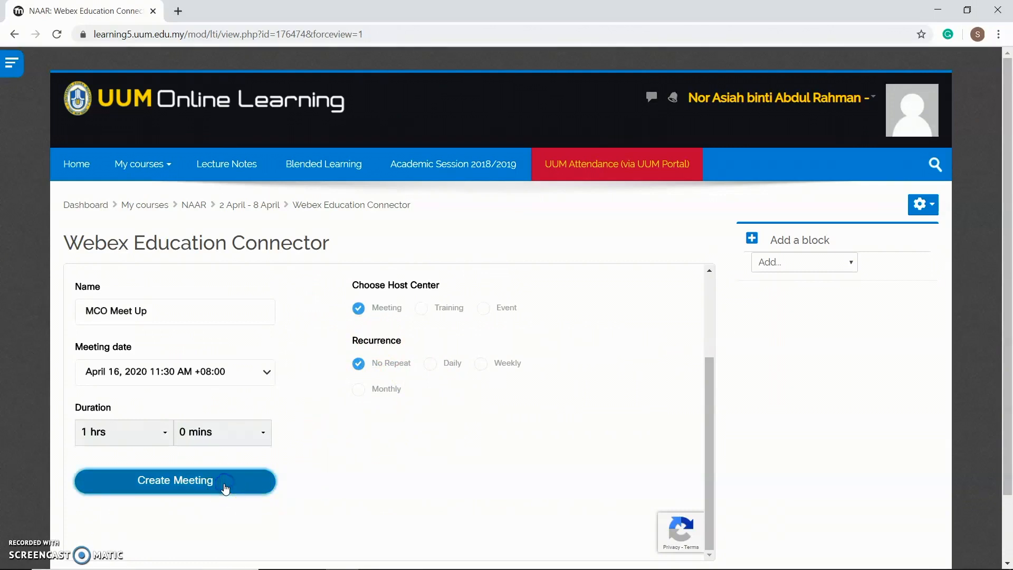
- Create the MCO Meet Up meeting so it lists under Upcoming for Apr 16, 2020 11:30 am
click(174, 480)
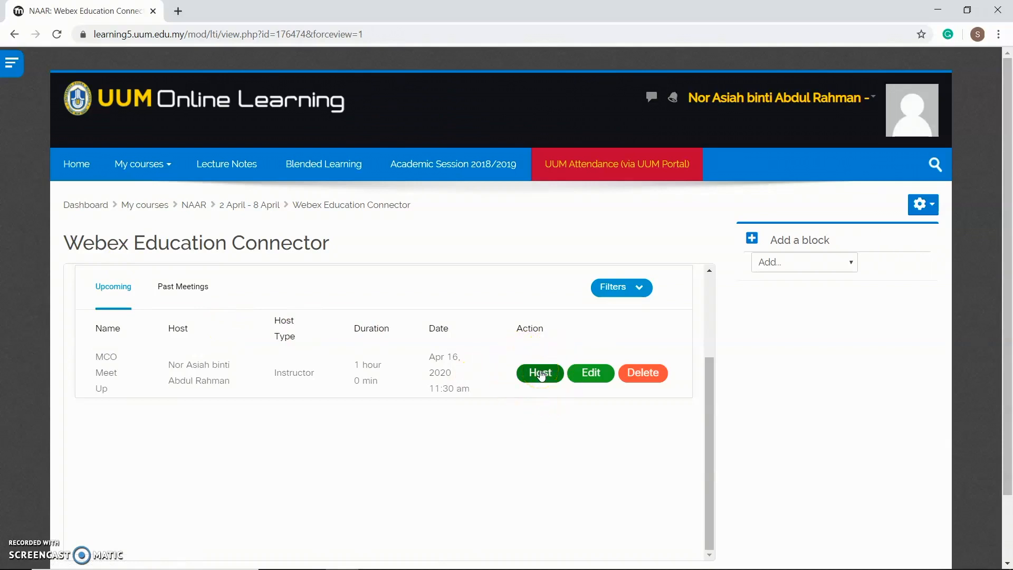
mouse_move(604, 336)
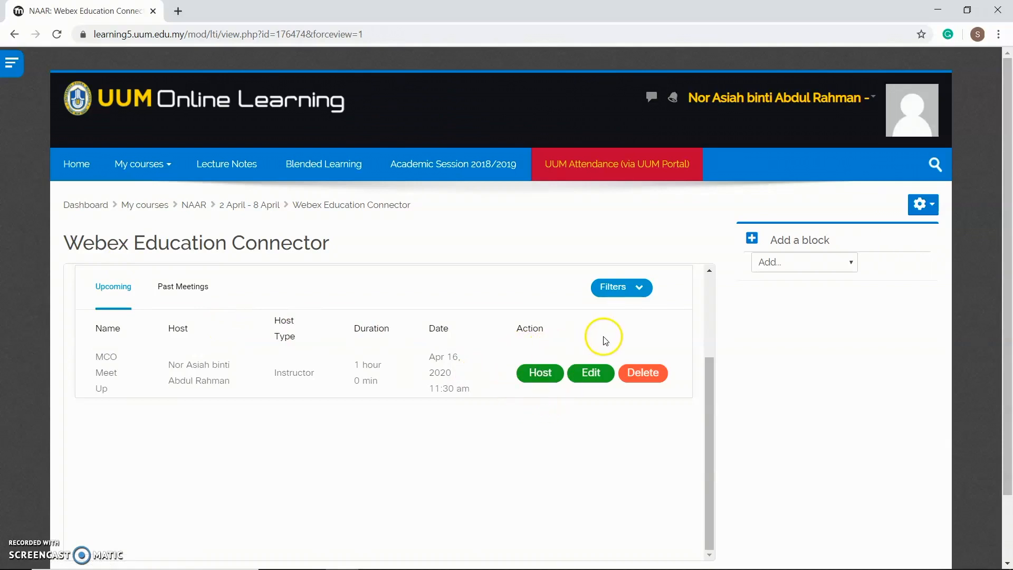
mouse_move(645, 424)
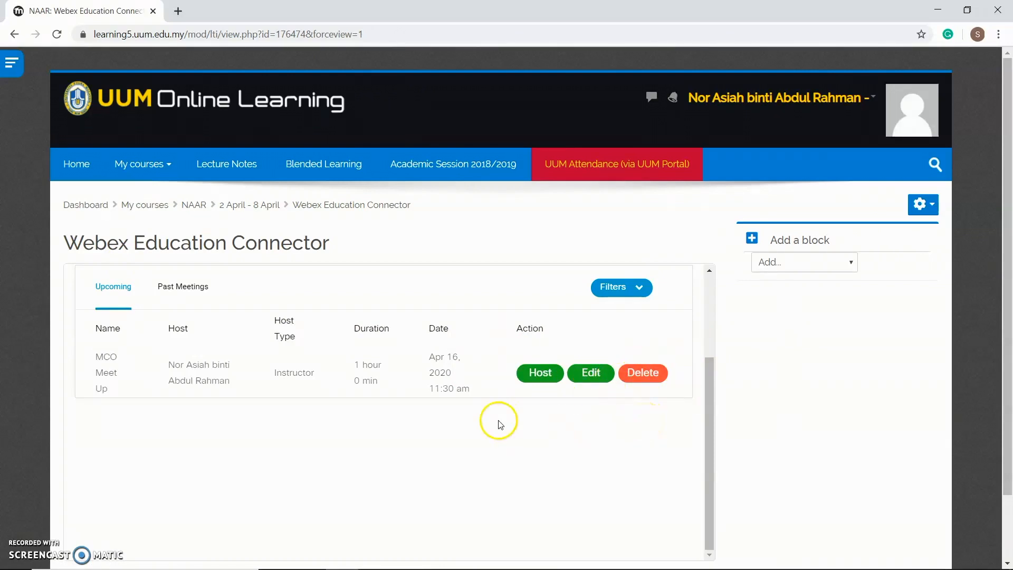
mouse_move(223, 265)
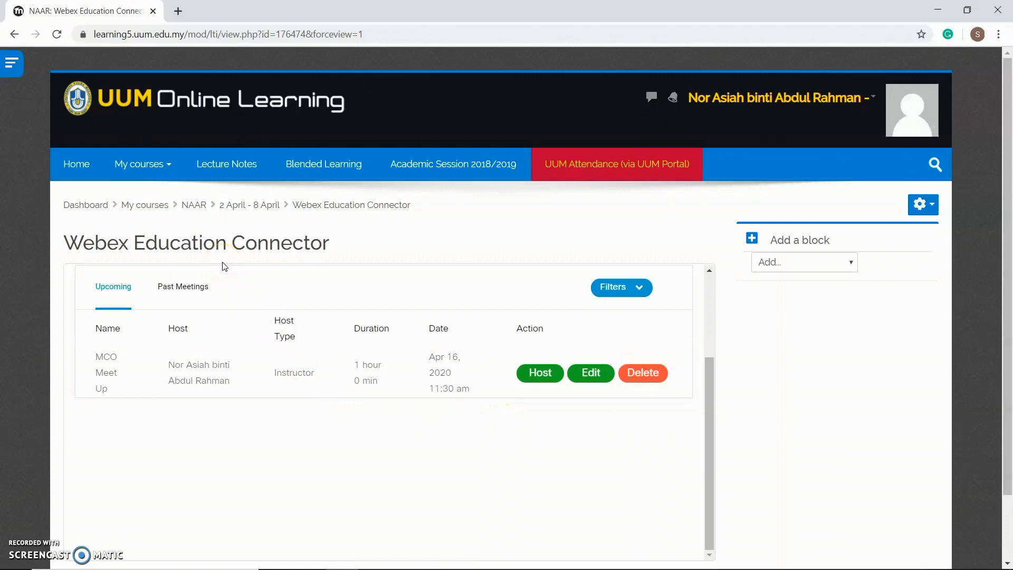
- Return to the NAAR course page via the breadcrumb and turn editing off
click(194, 205)
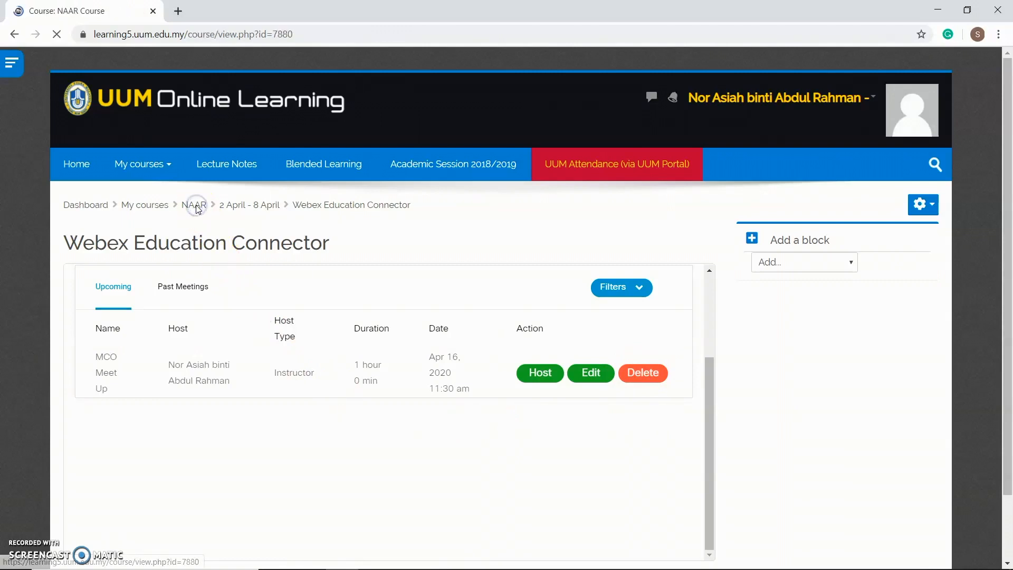
click(193, 205)
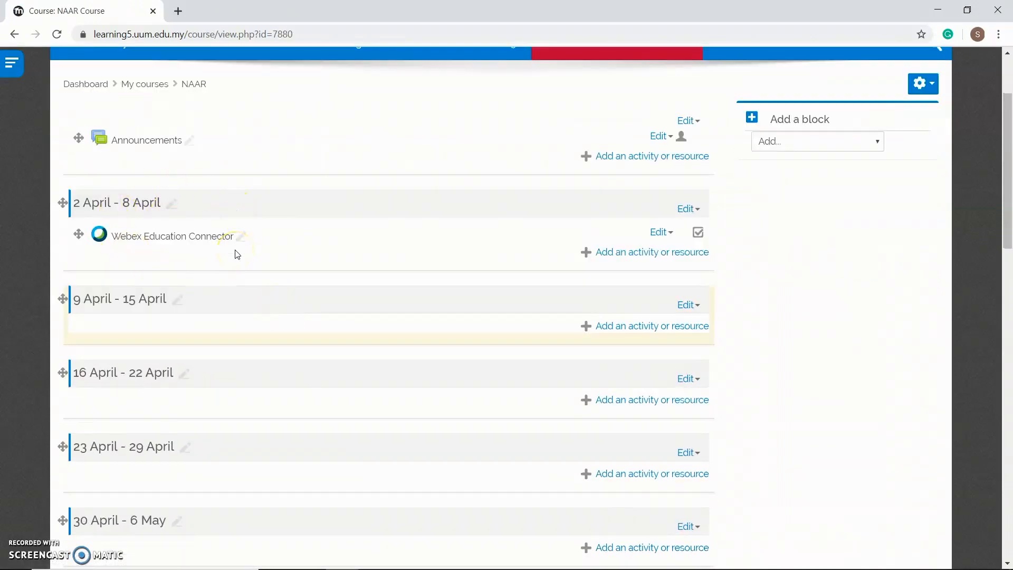
mouse_move(171, 236)
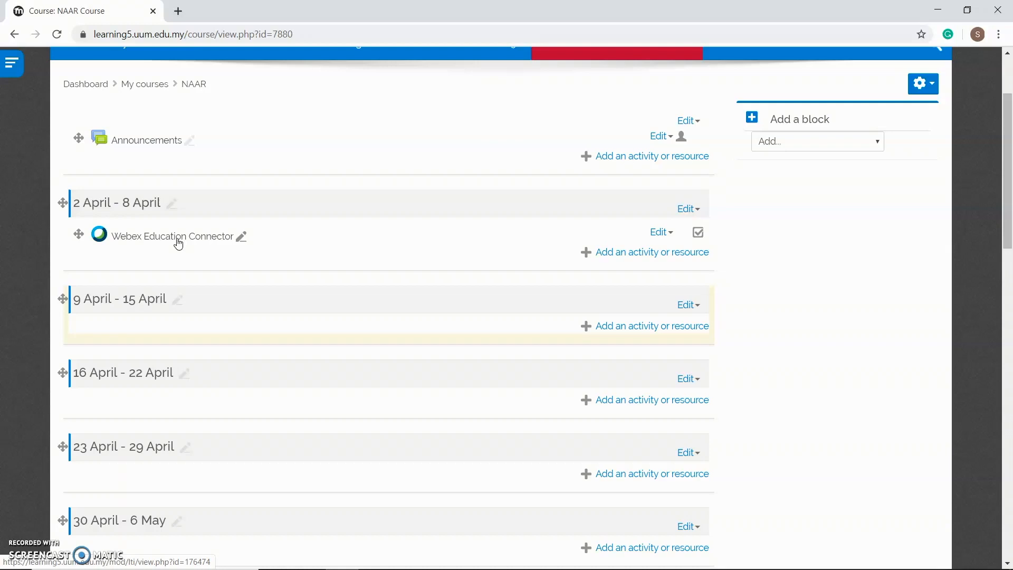
mouse_move(920, 82)
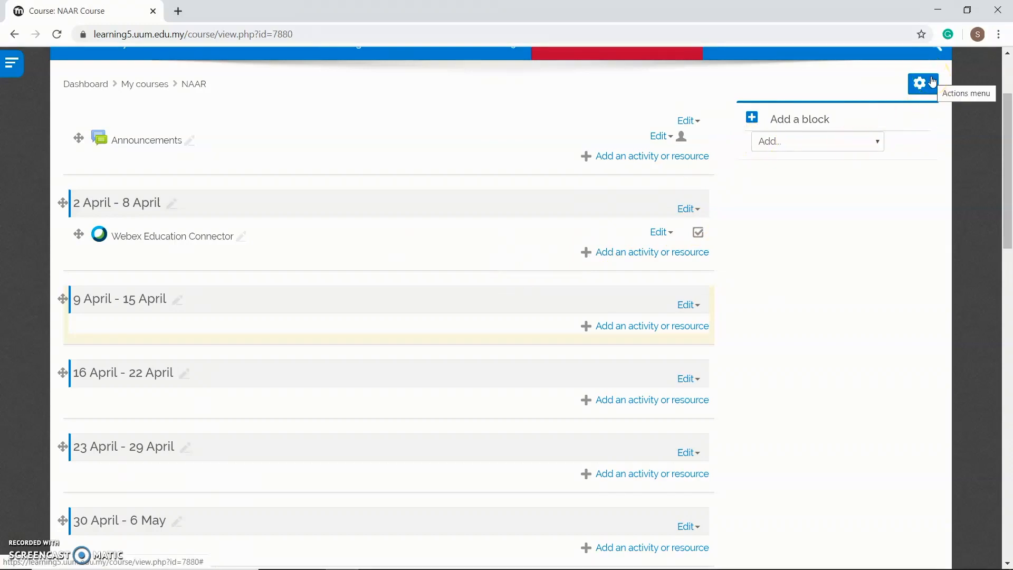
click(920, 82)
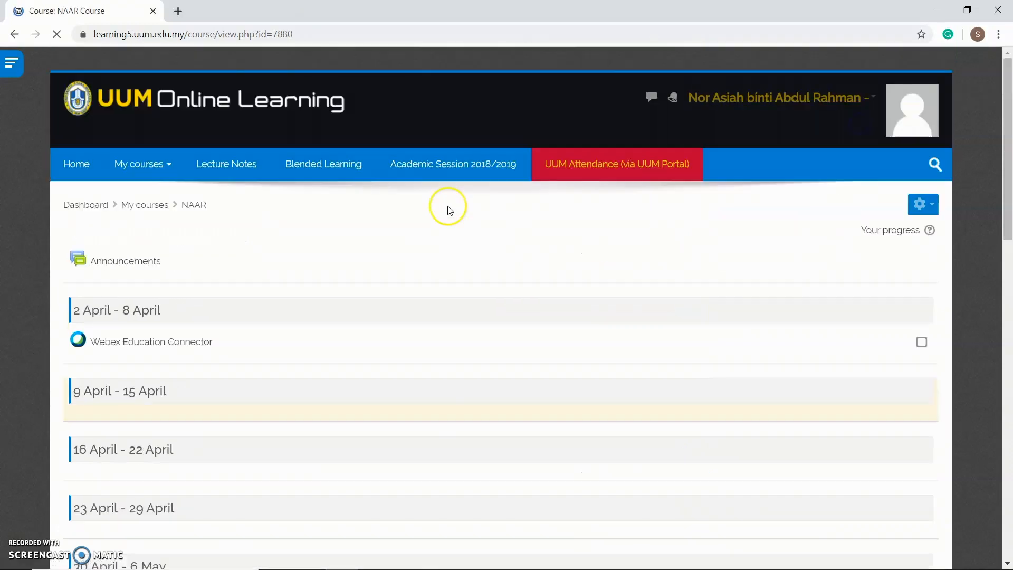